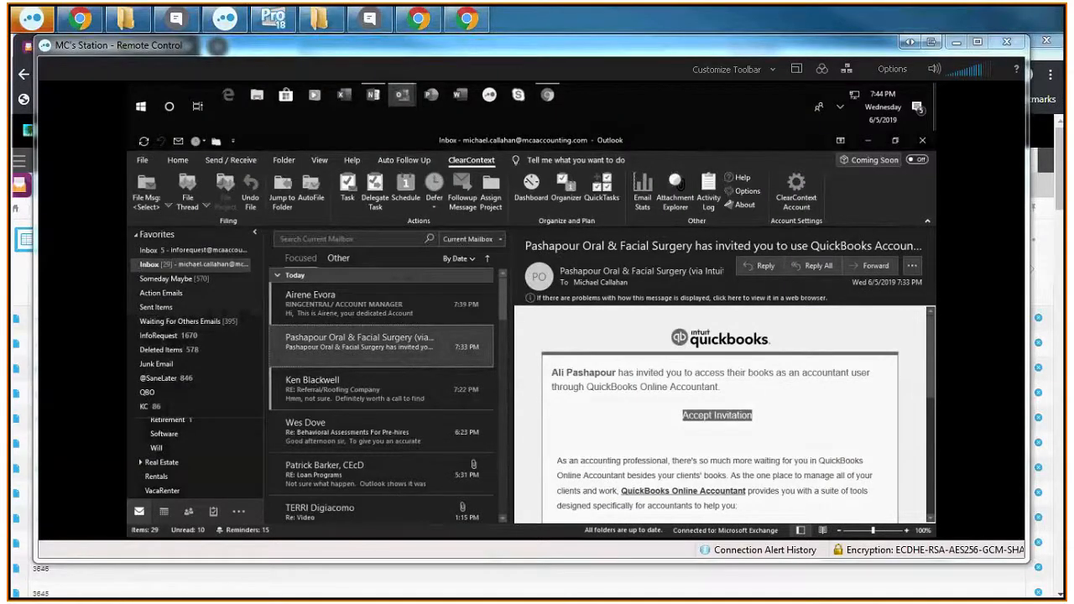
{"action": "mouse_move", "coordinate": [886, 63]}
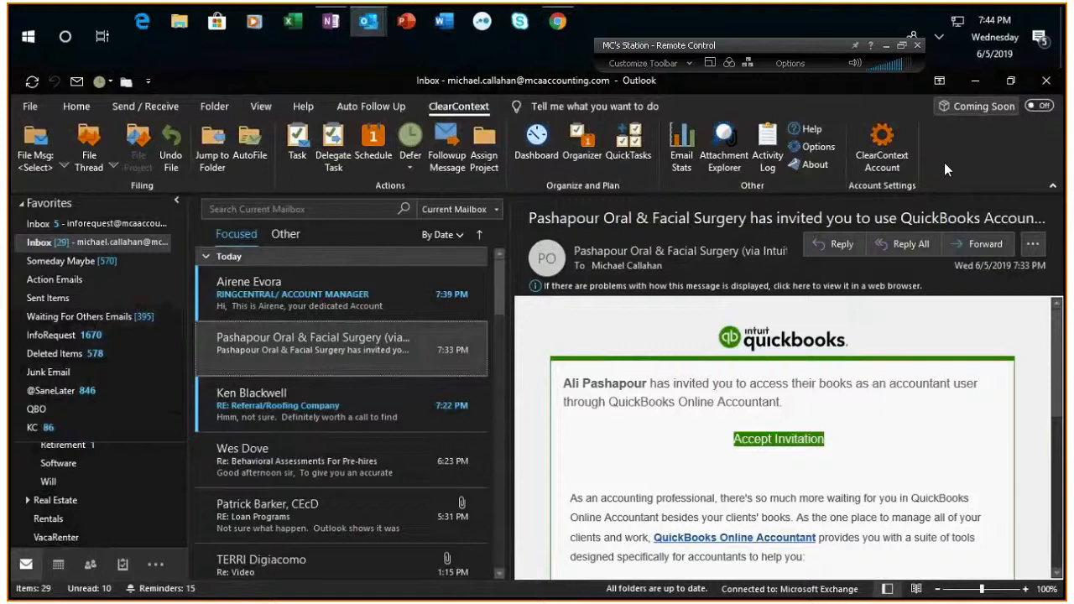
{"action": "mouse_move", "coordinate": [736, 205]}
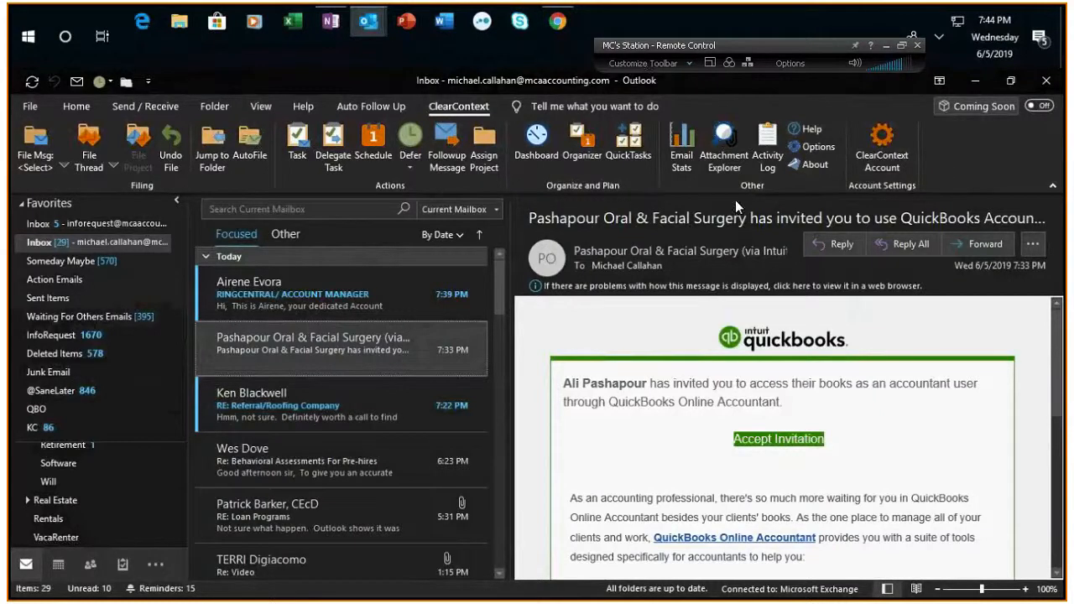
{"action": "mouse_move", "coordinate": [711, 305]}
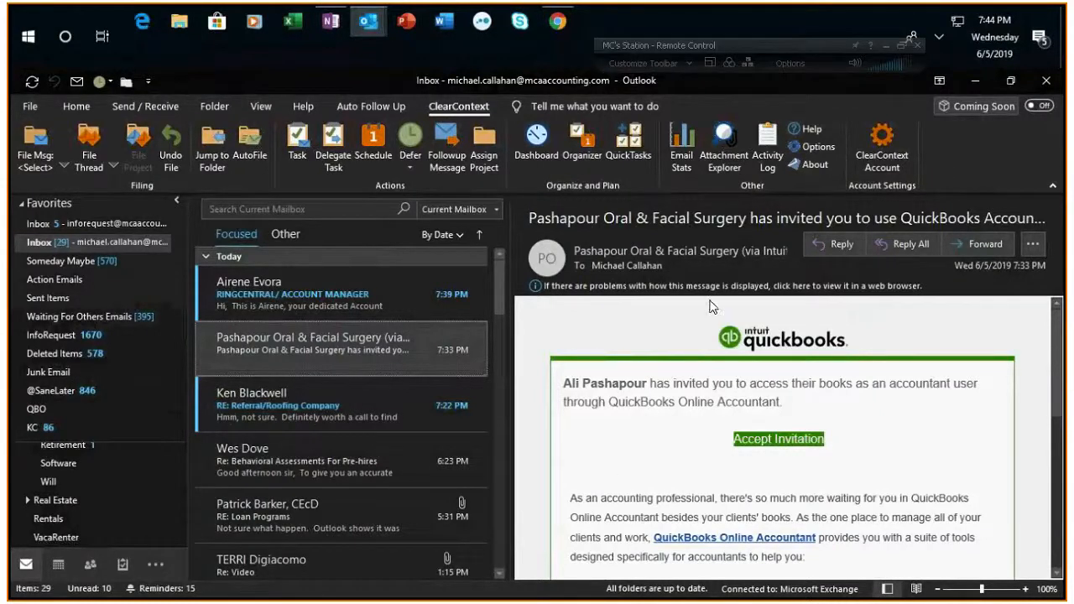
{"action": "mouse_move", "coordinate": [703, 446]}
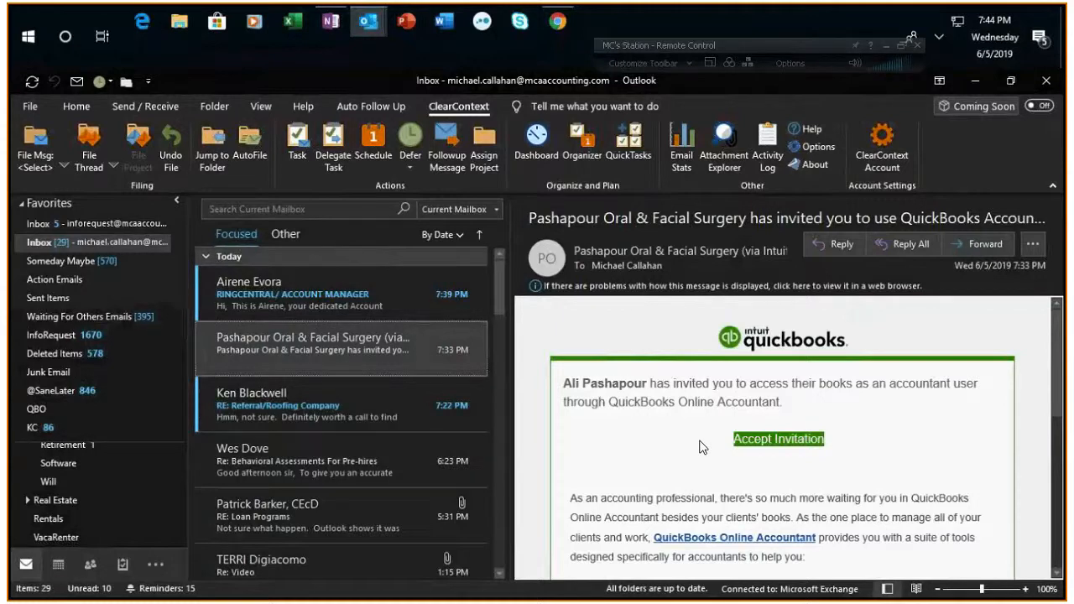
{"action": "mouse_move", "coordinate": [693, 441]}
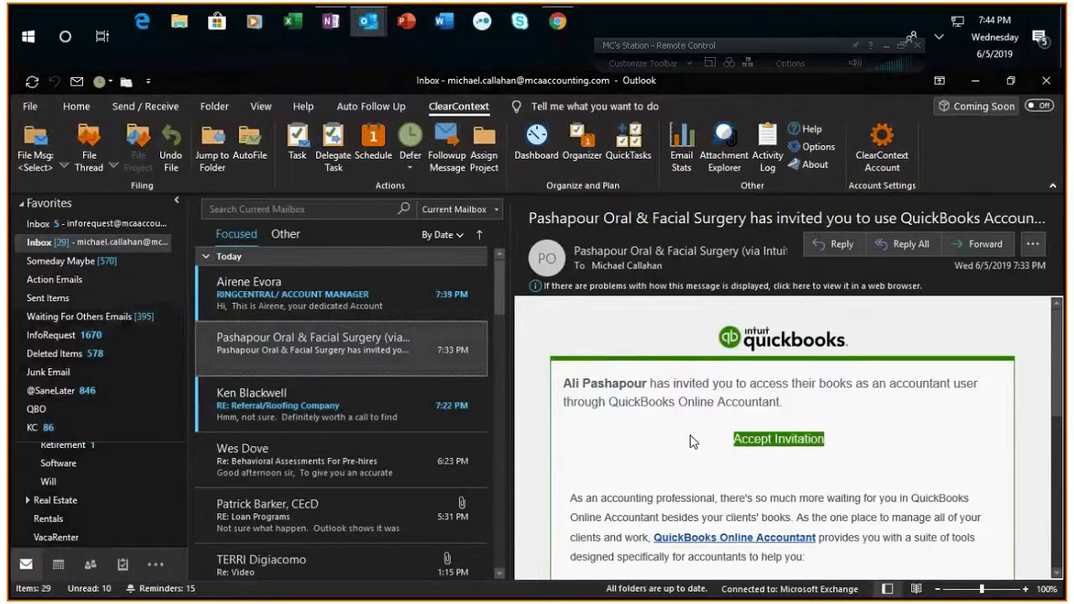
{"action": "mouse_move", "coordinate": [757, 477]}
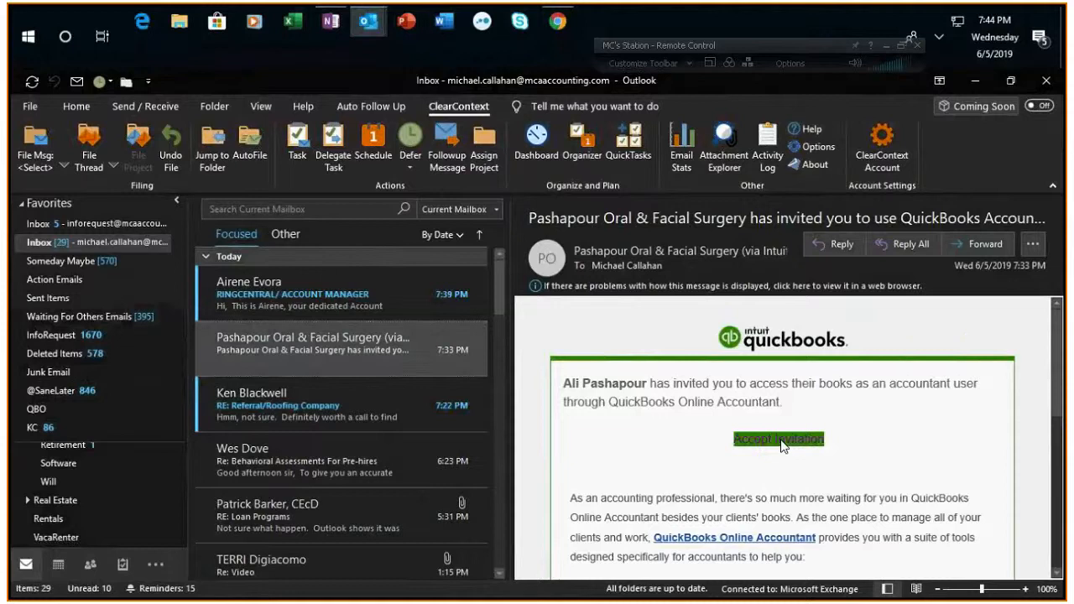
- Sign in with the saved Chrome password and accept the client invitation
{"action": "left_click", "coordinate": [777, 439]}
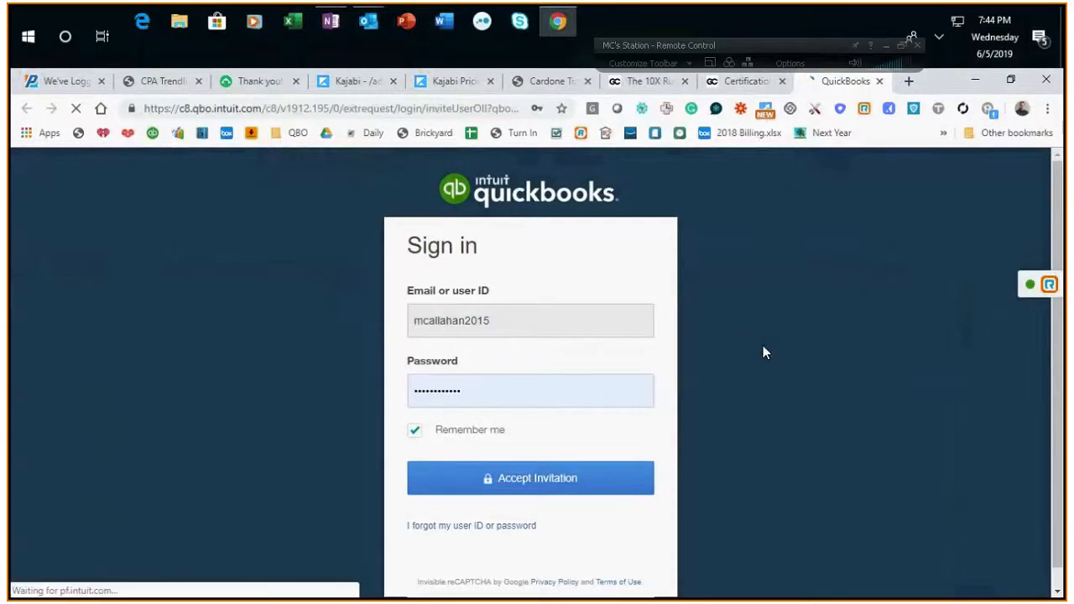
{"action": "left_click", "coordinate": [529, 390]}
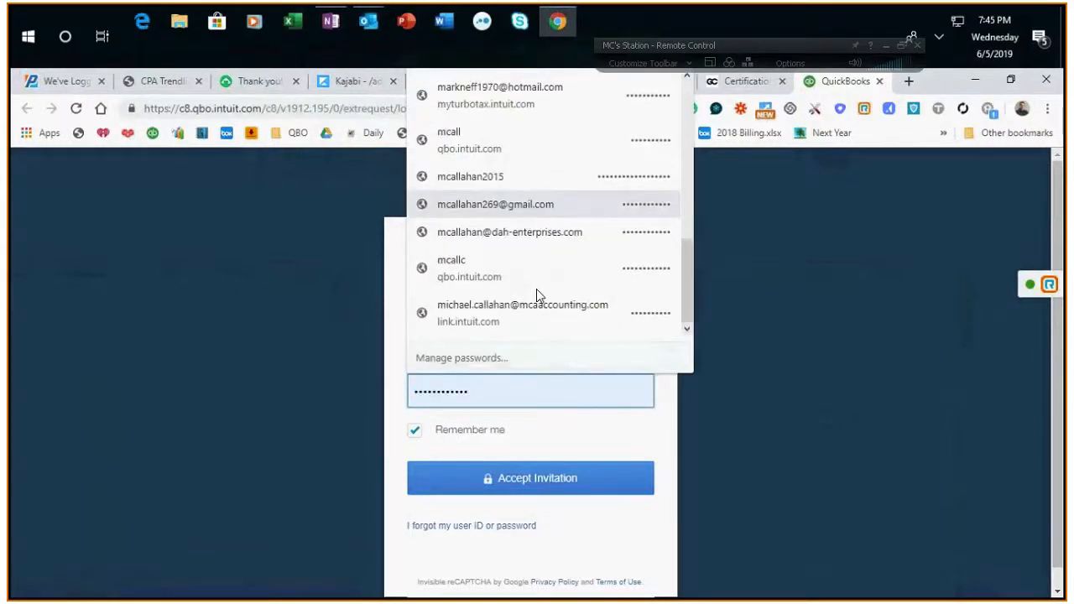
{"action": "left_click", "coordinate": [469, 177]}
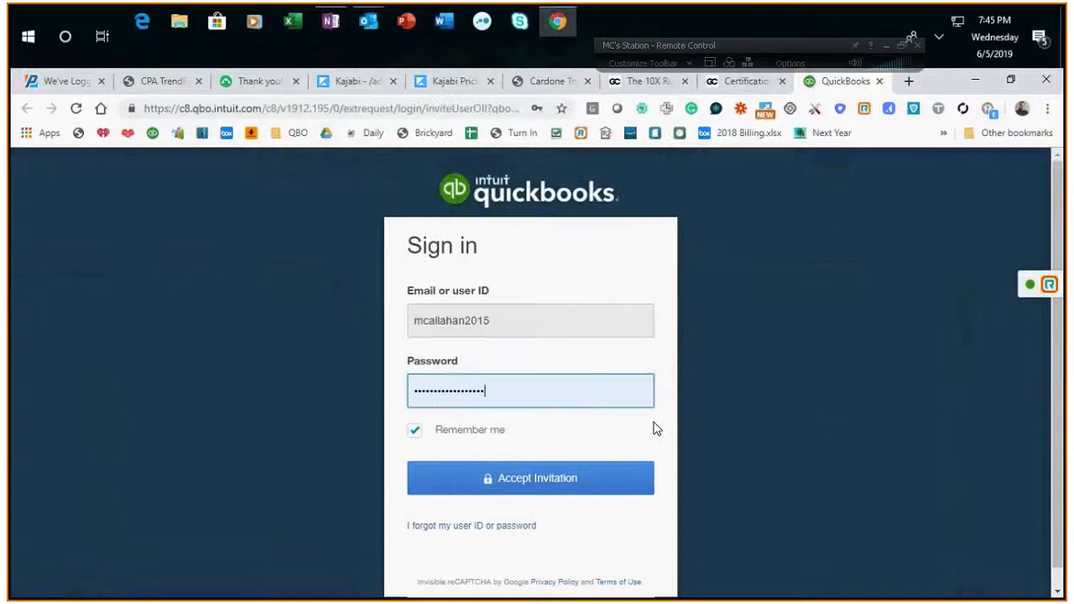
{"action": "left_click", "coordinate": [529, 477]}
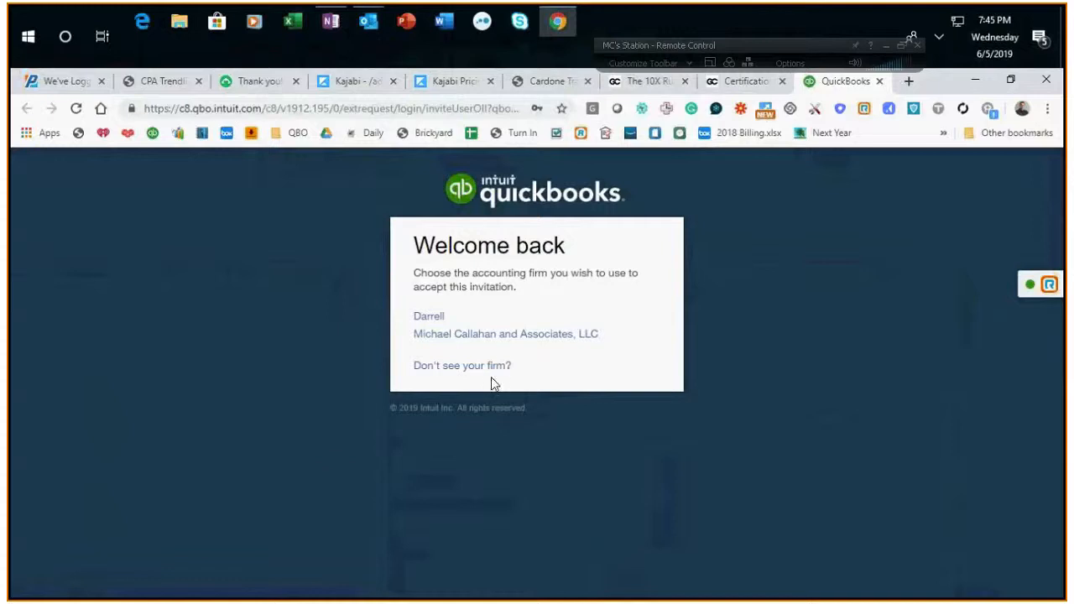
{"action": "mouse_move", "coordinate": [461, 333]}
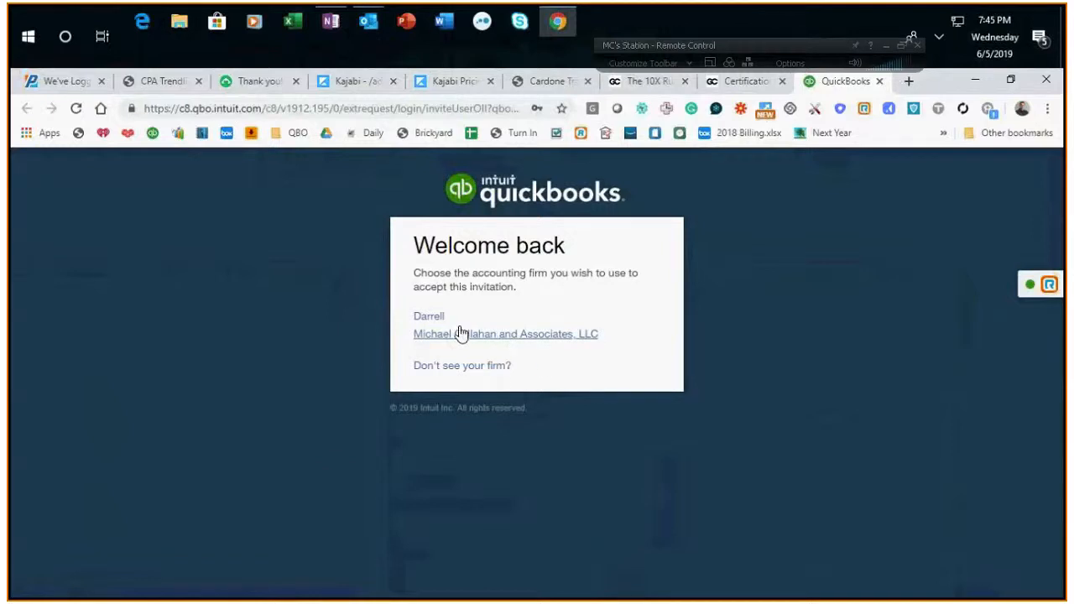
{"action": "mouse_move", "coordinate": [439, 342]}
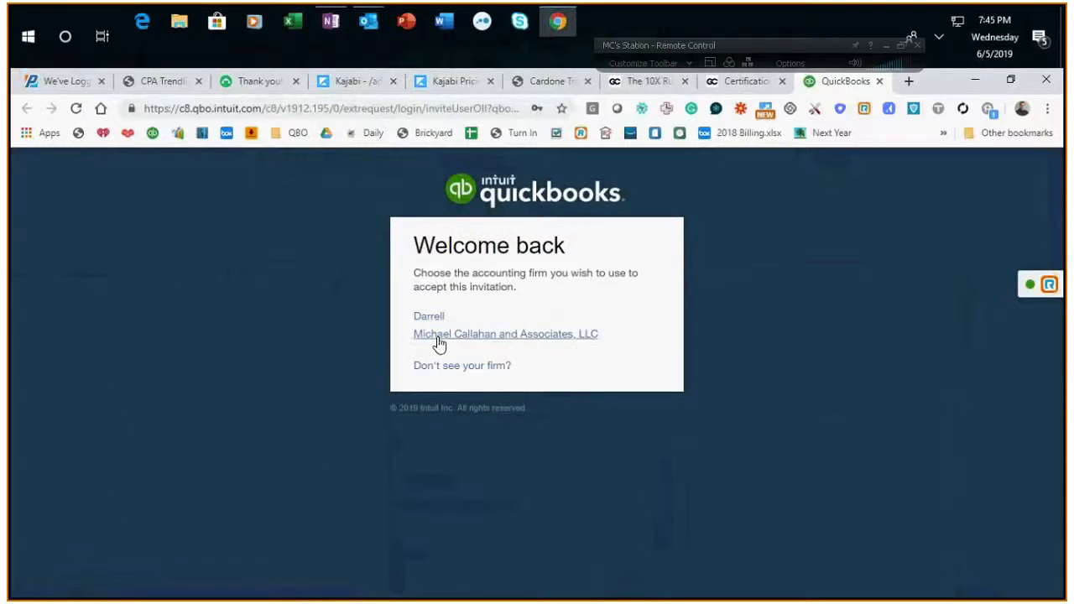
{"action": "mouse_move", "coordinate": [489, 341]}
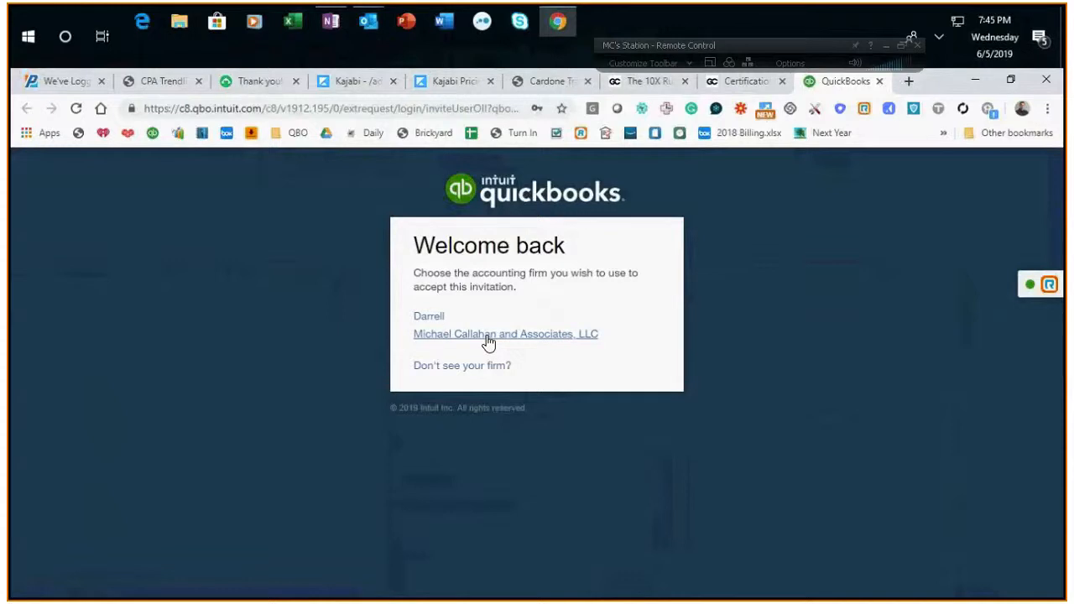
- Accept the invitation under the LLC firm and continue past the Success page to Clients
{"action": "left_click", "coordinate": [505, 333]}
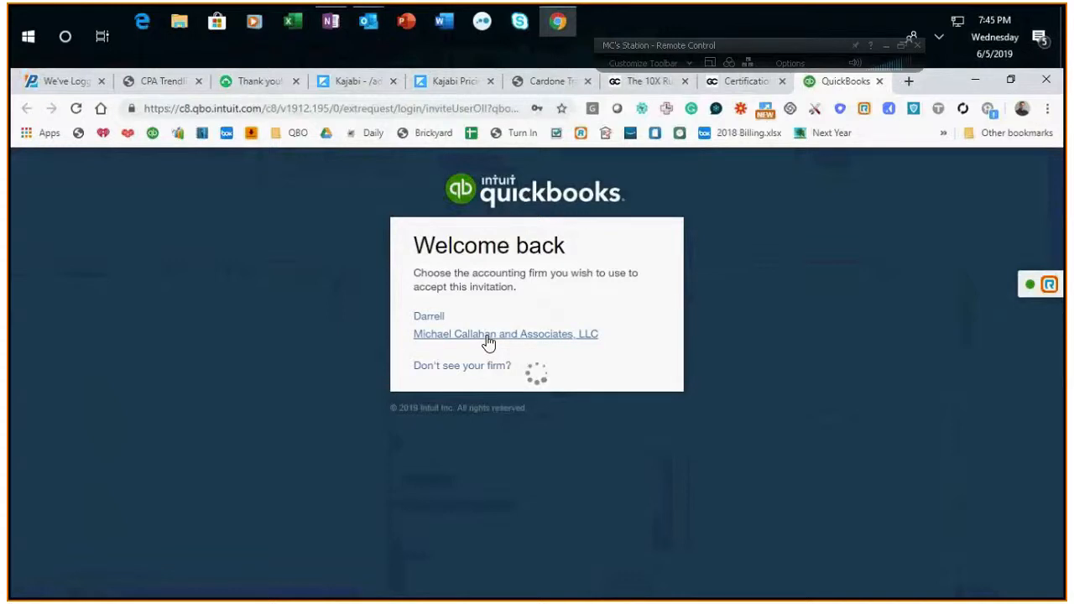
{"action": "left_click", "coordinate": [505, 334]}
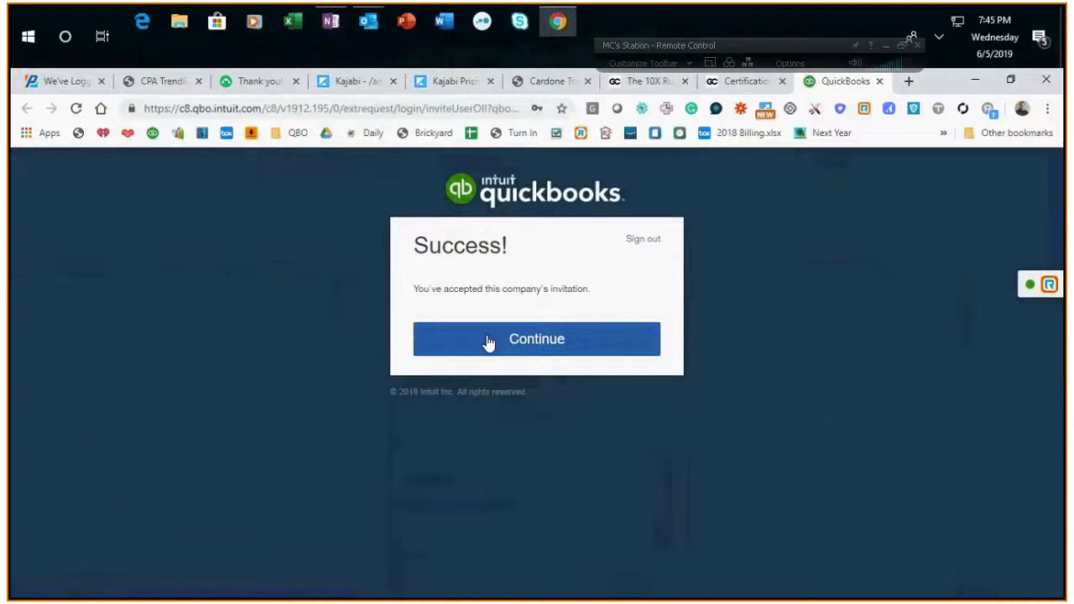
{"action": "left_click", "coordinate": [536, 338]}
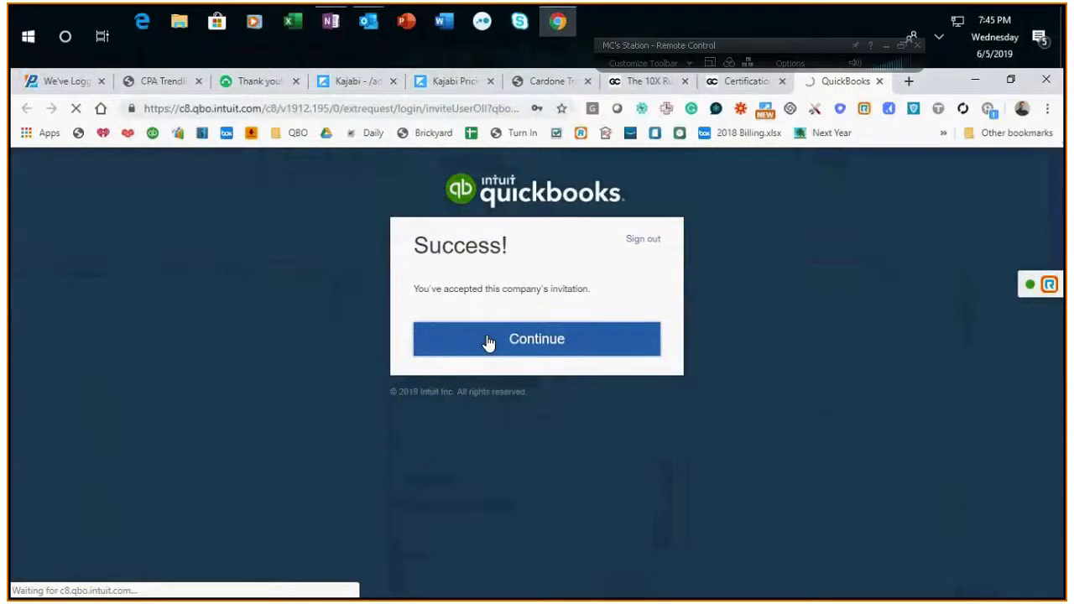
{"action": "left_click", "coordinate": [536, 338]}
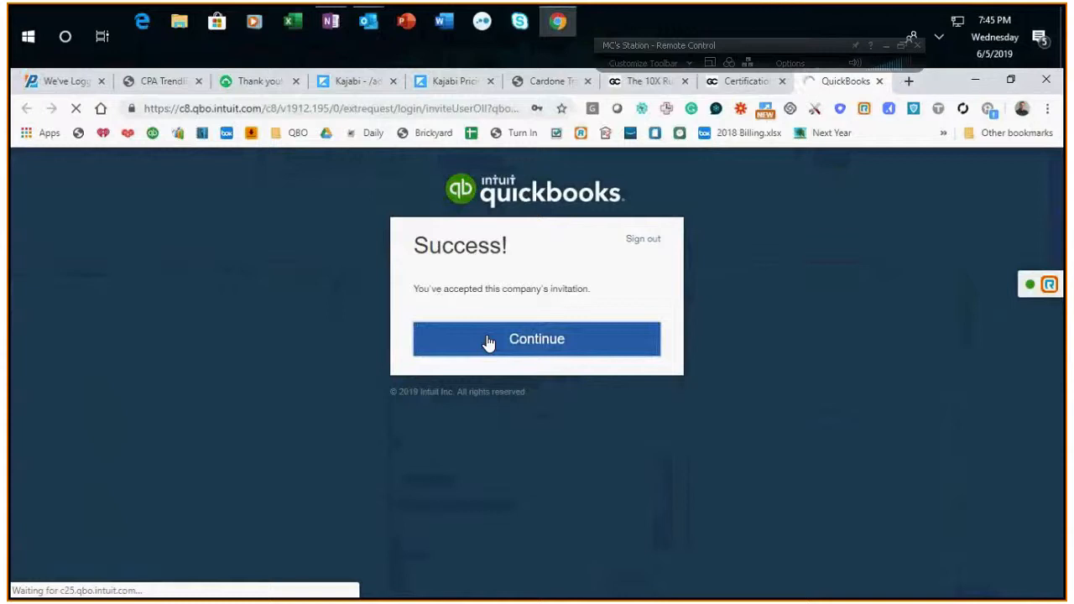
{"action": "left_click", "coordinate": [536, 338]}
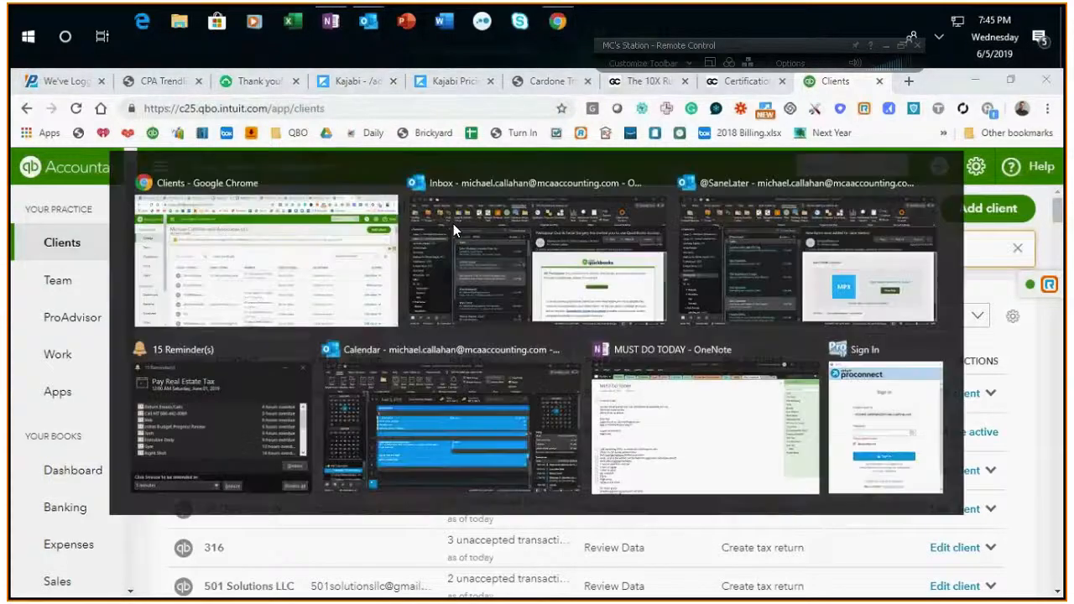
- Search clients for 'pash' and open Pashapour Oral & Facial Surgery in Edit client
{"action": "left_click", "coordinate": [521, 251]}
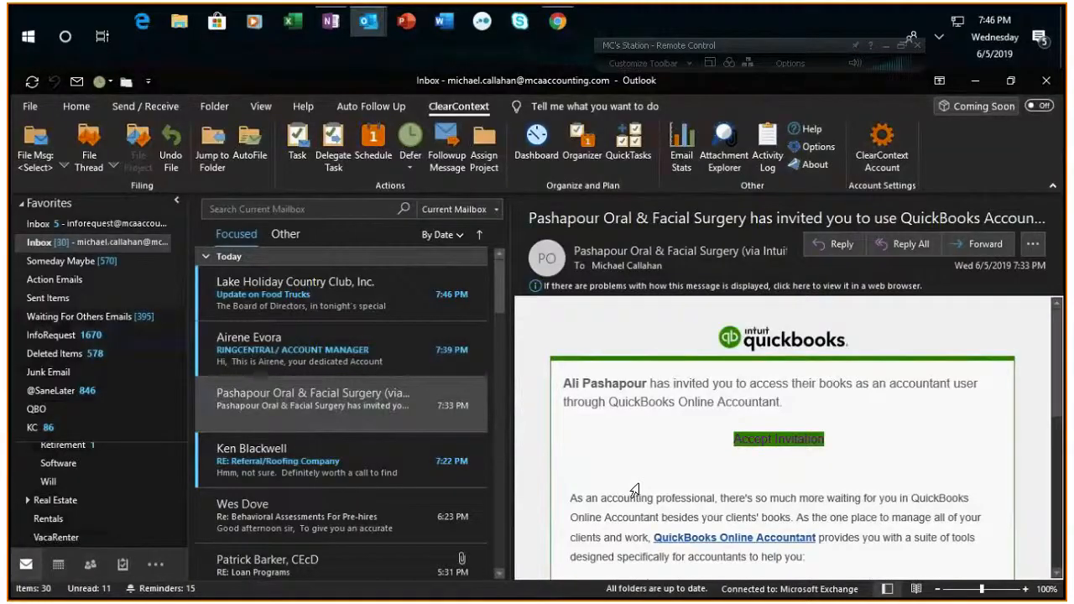
{"action": "key", "text": "alt+tab"}
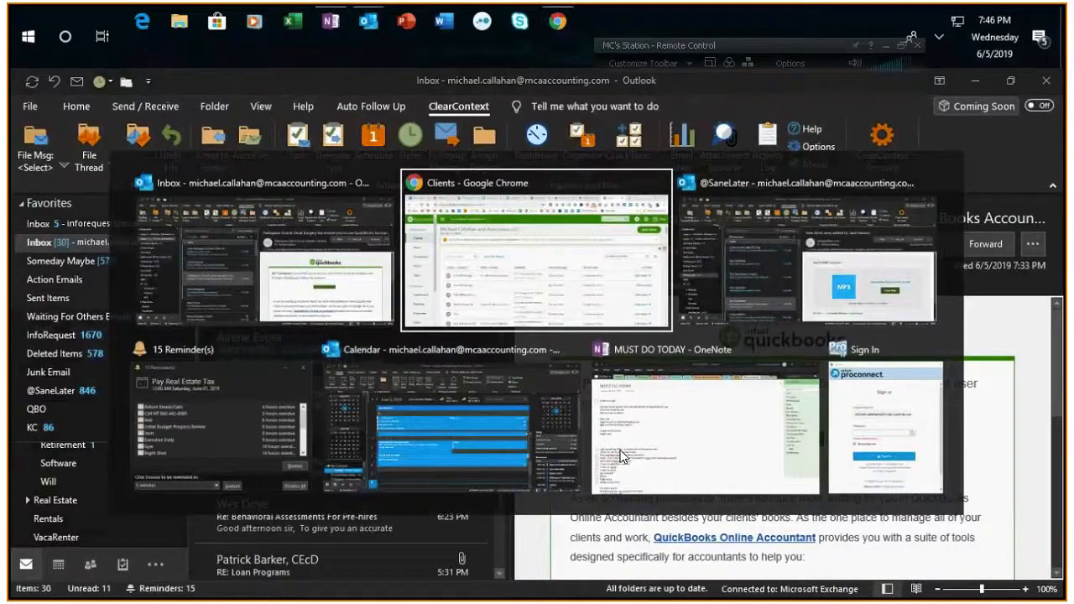
{"action": "left_click", "coordinate": [535, 256]}
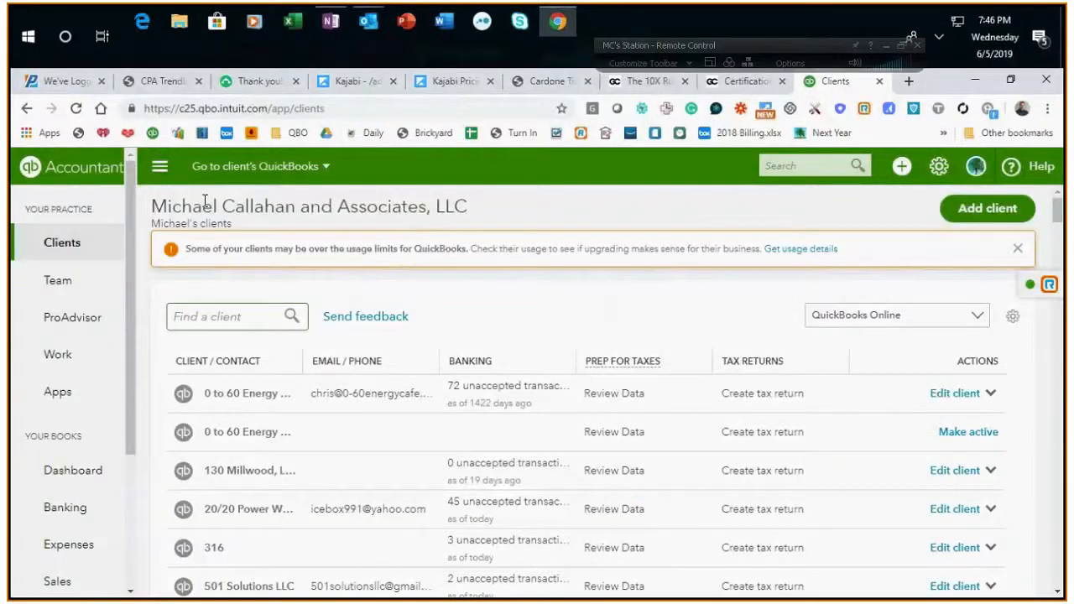
{"action": "type", "text": "pah"}
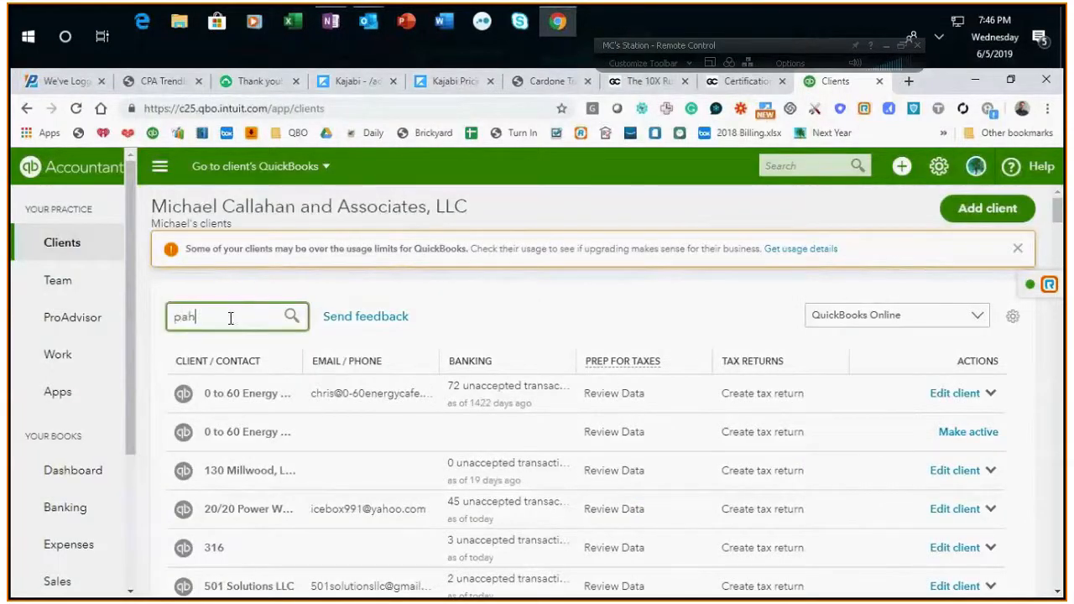
{"action": "type", "text": "s"}
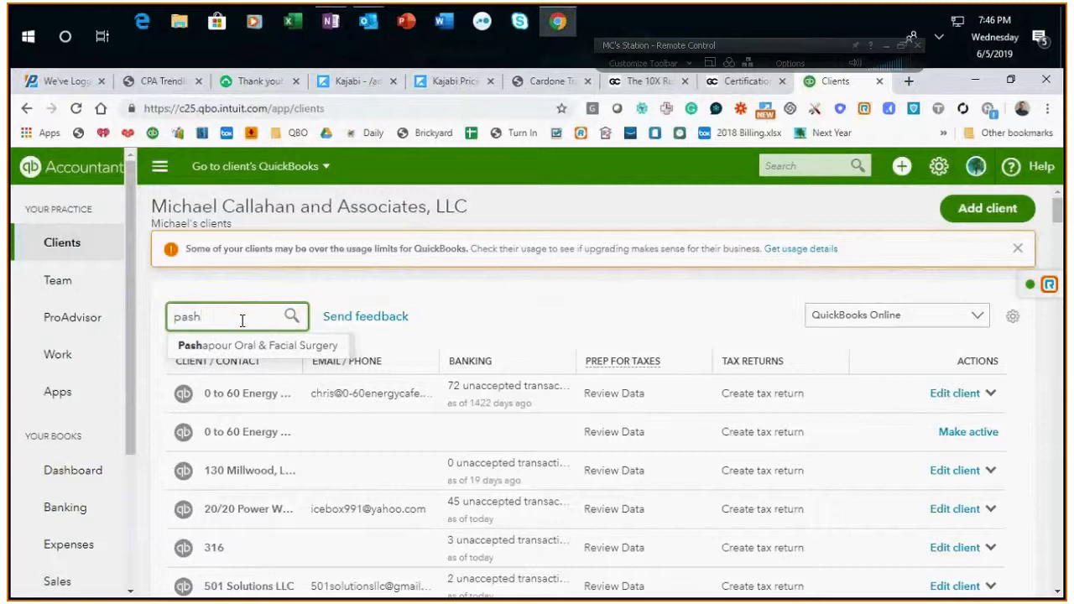
{"action": "mouse_move", "coordinate": [256, 345]}
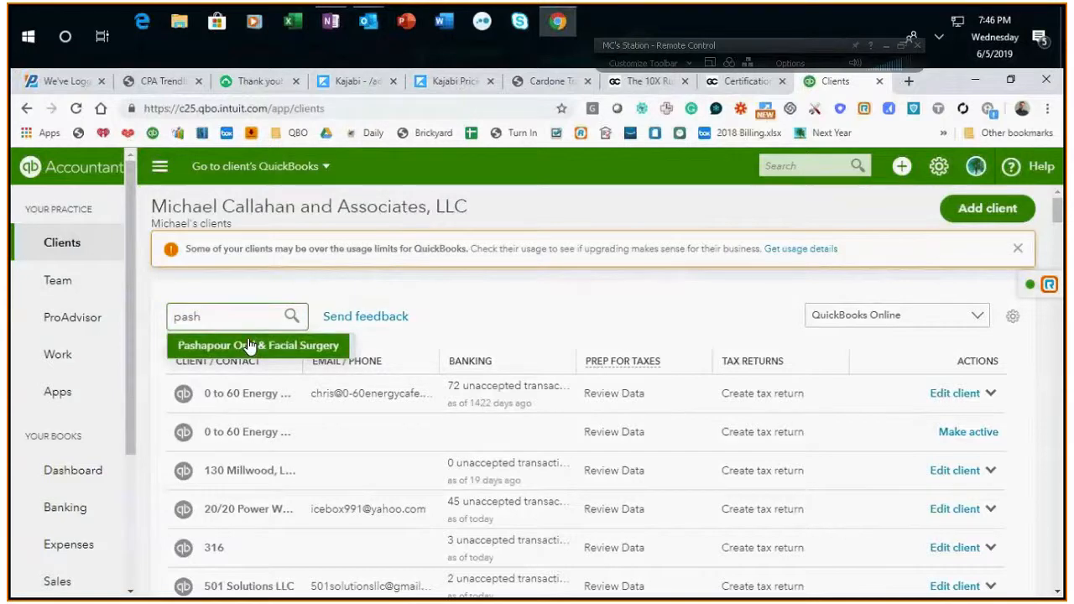
{"action": "left_click", "coordinate": [257, 345]}
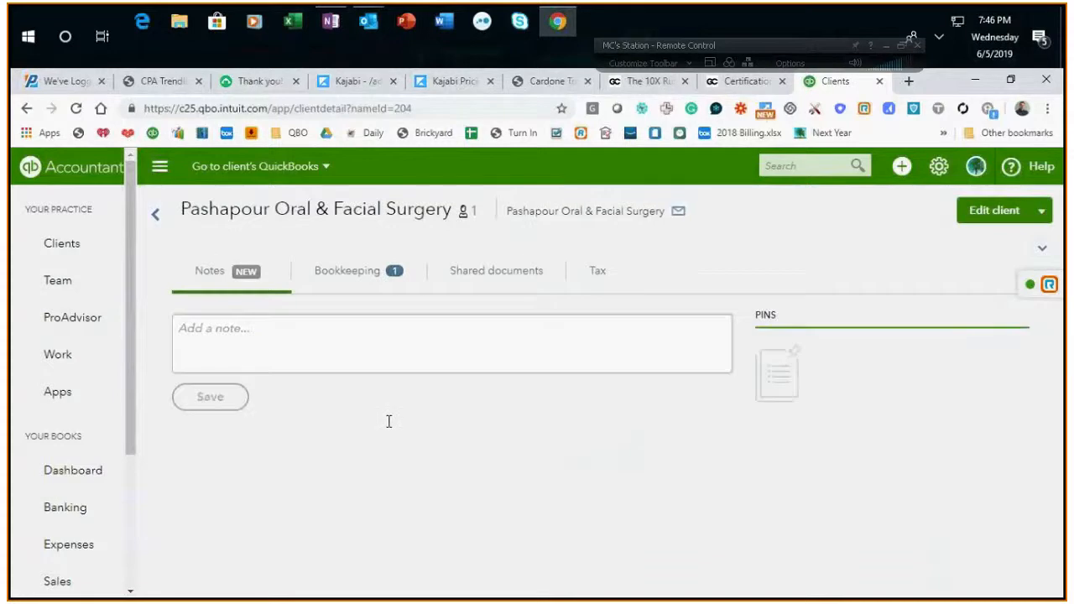
{"action": "left_click", "coordinate": [994, 210]}
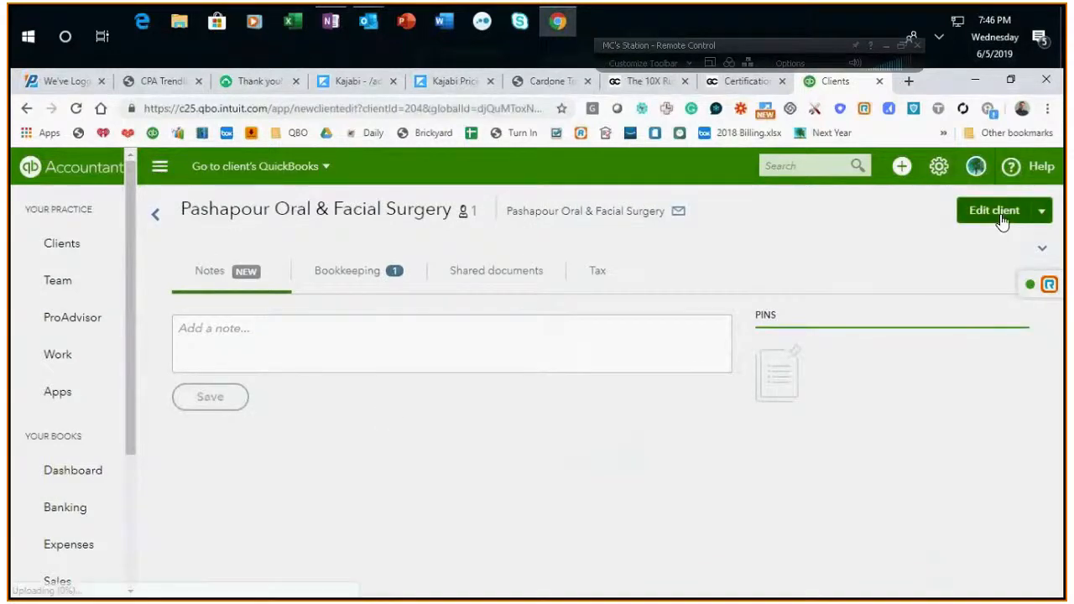
{"action": "left_click", "coordinate": [993, 210]}
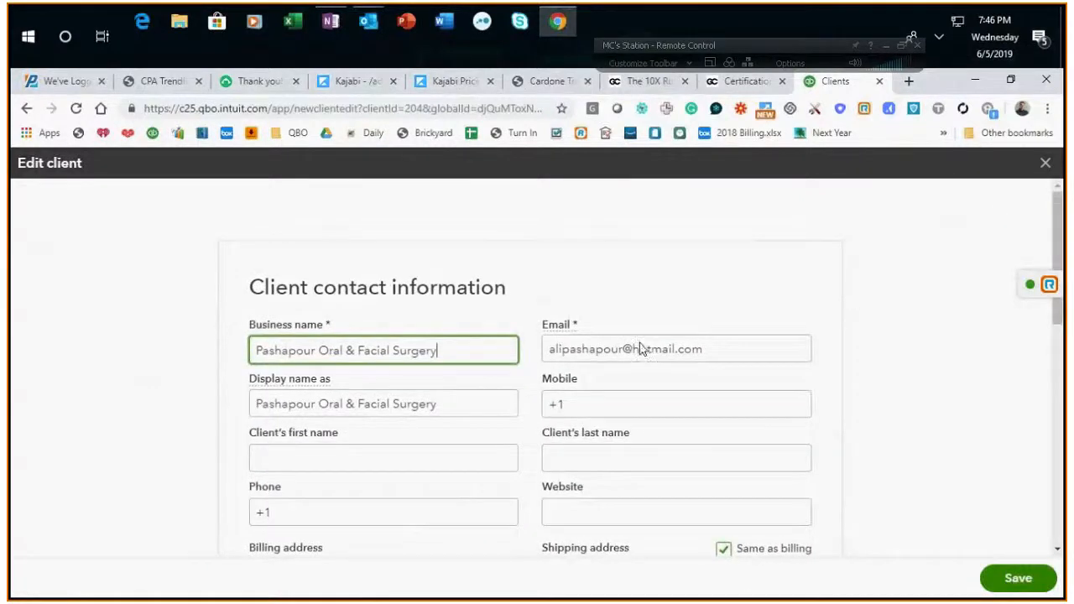
- Review the client's contact details and scroll down to Team access
{"action": "left_click", "coordinate": [675, 348]}
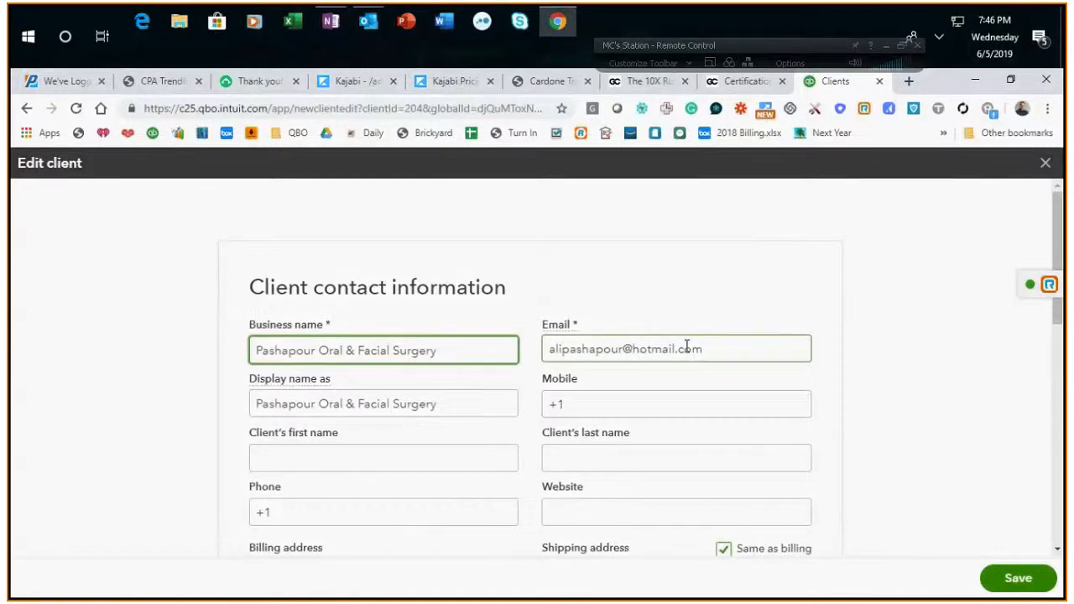
{"action": "left_click", "coordinate": [383, 350]}
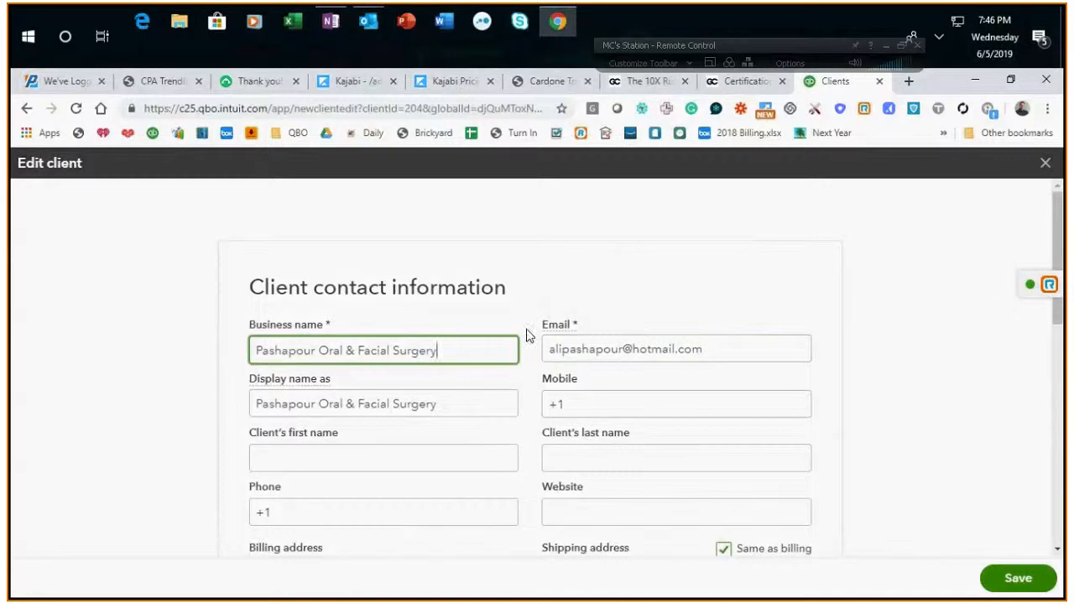
{"action": "scroll", "scroll_direction": "down", "scroll_amount": 3}
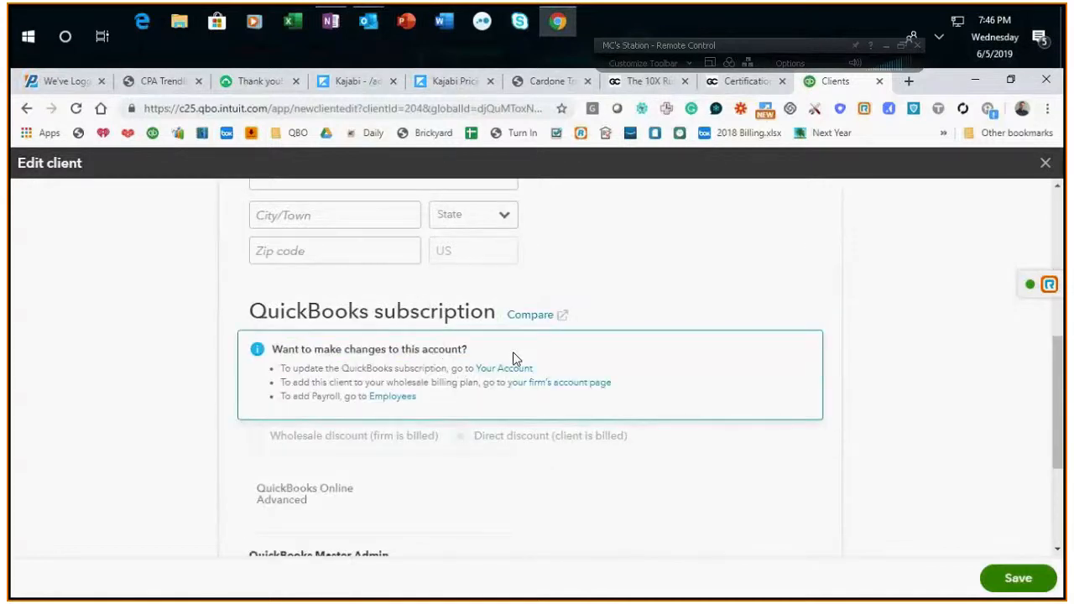
{"action": "scroll", "scroll_direction": "down", "scroll_amount": 3}
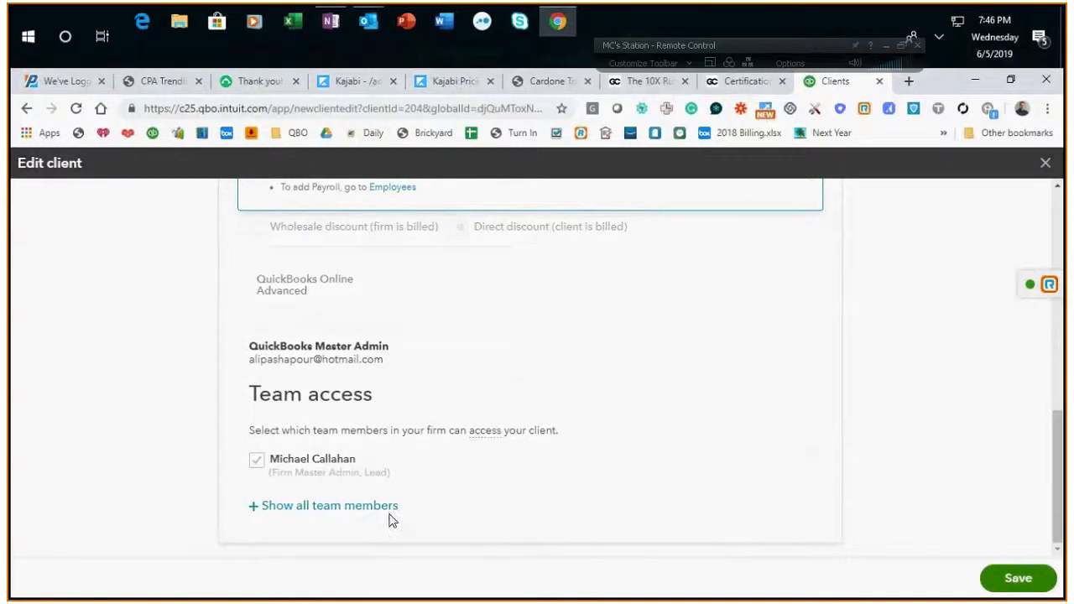
{"action": "mouse_move", "coordinate": [329, 505]}
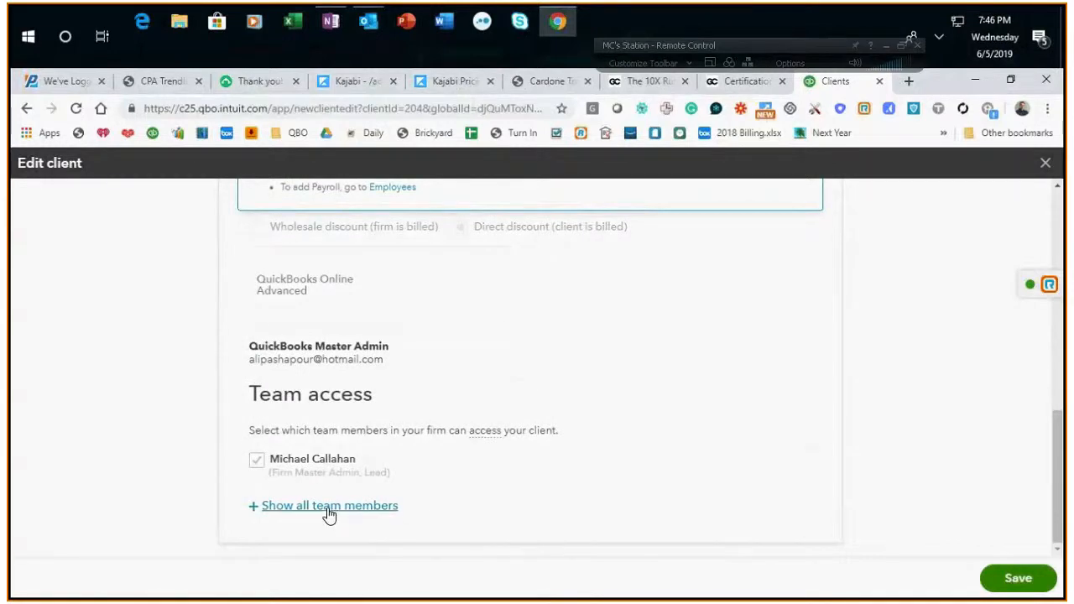
- Show all team members and select them all for access
{"action": "left_click", "coordinate": [329, 505]}
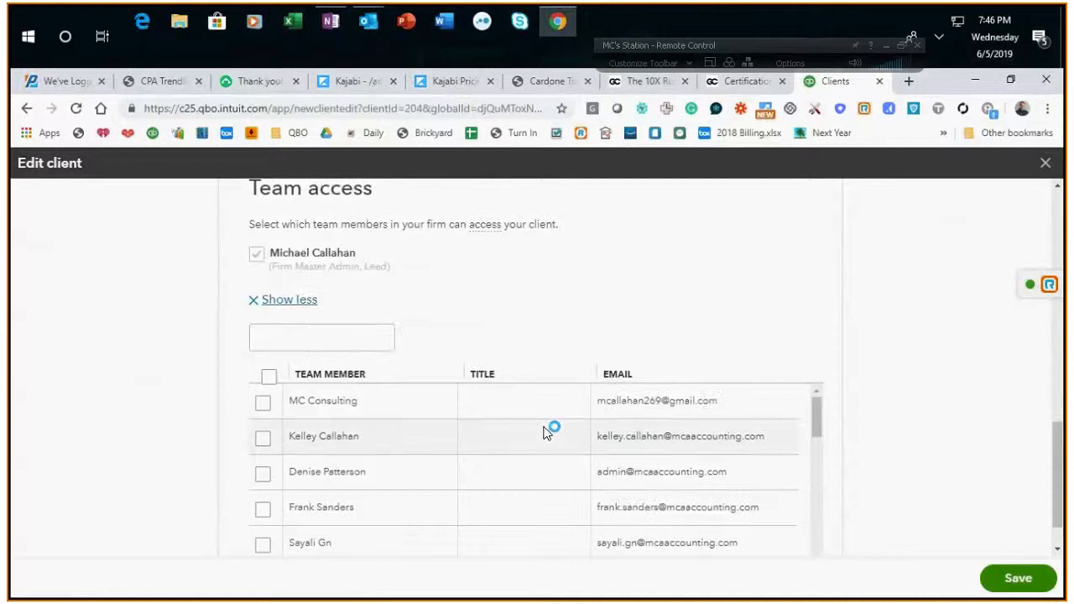
{"action": "left_click", "coordinate": [269, 377]}
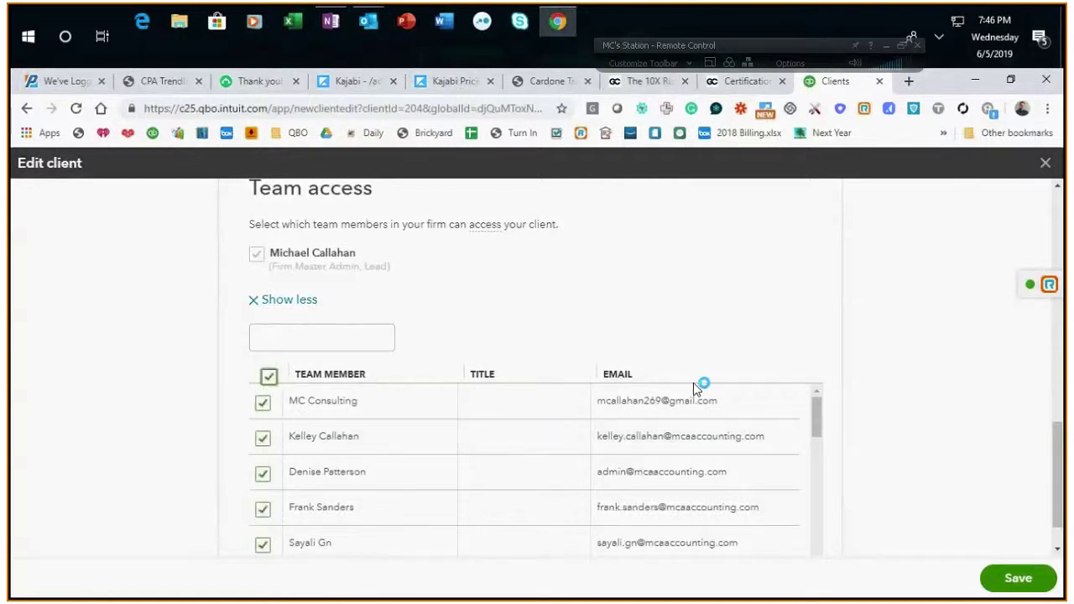
{"action": "scroll", "scroll_direction": "down", "scroll_amount": 3}
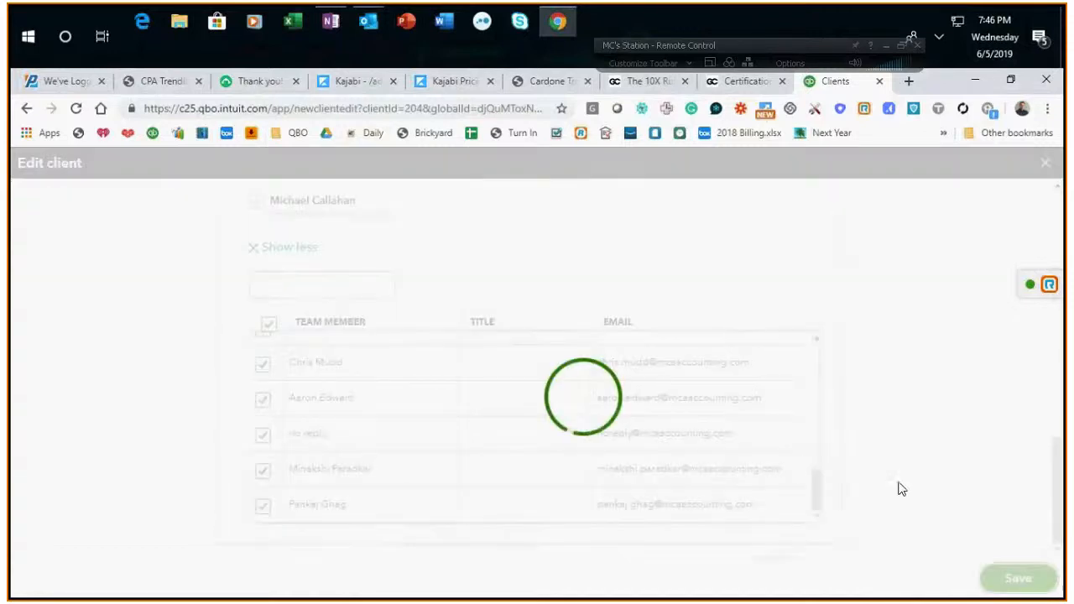
- Save the client and confirm 23 team members now have access
{"action": "left_click", "coordinate": [1018, 578]}
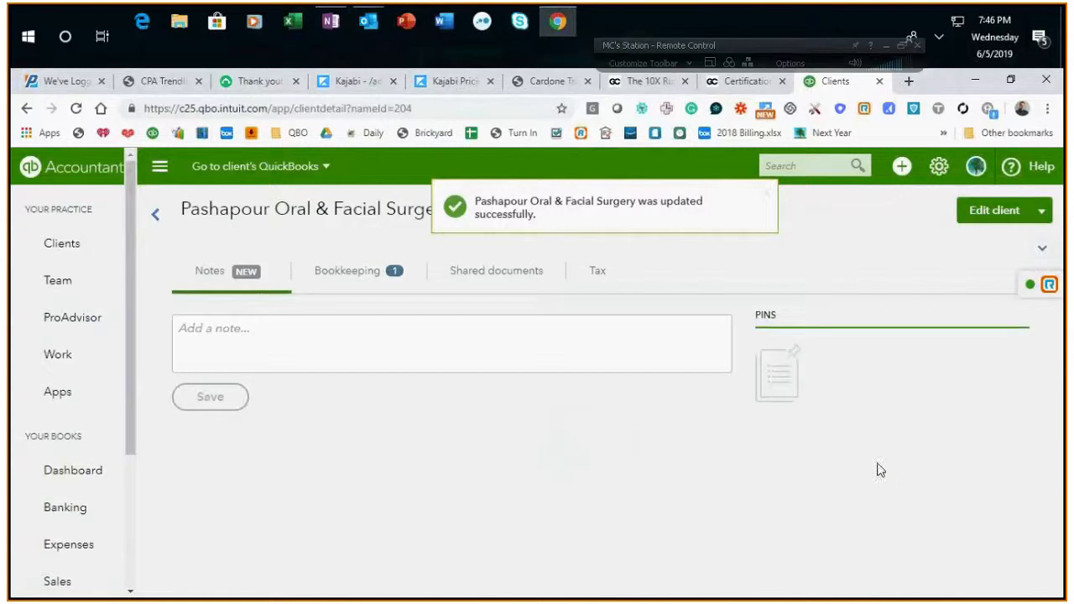
{"action": "mouse_move", "coordinate": [816, 382]}
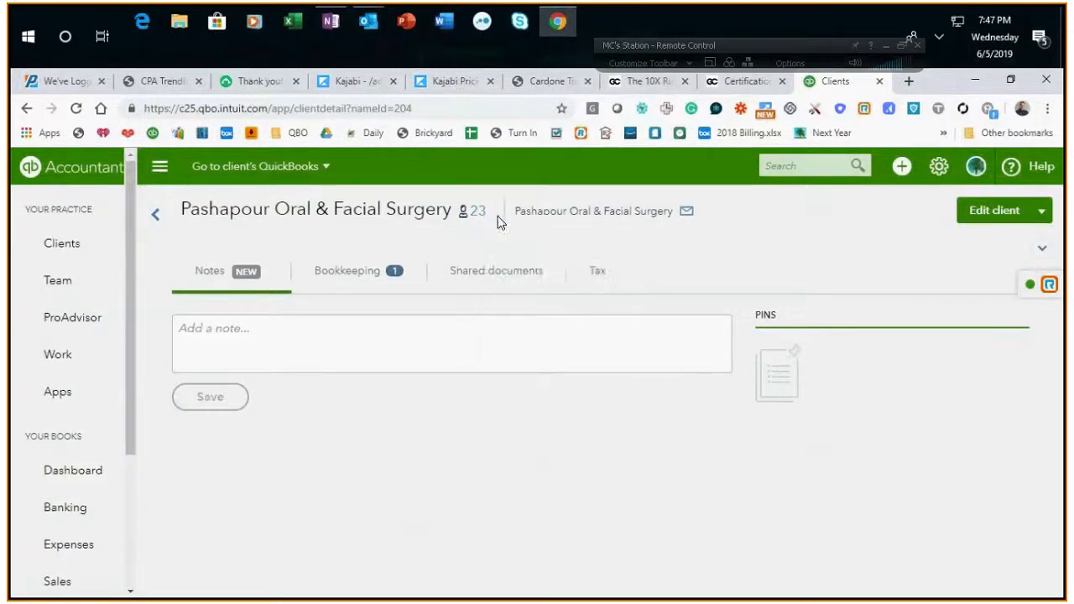
{"action": "mouse_move", "coordinate": [474, 211]}
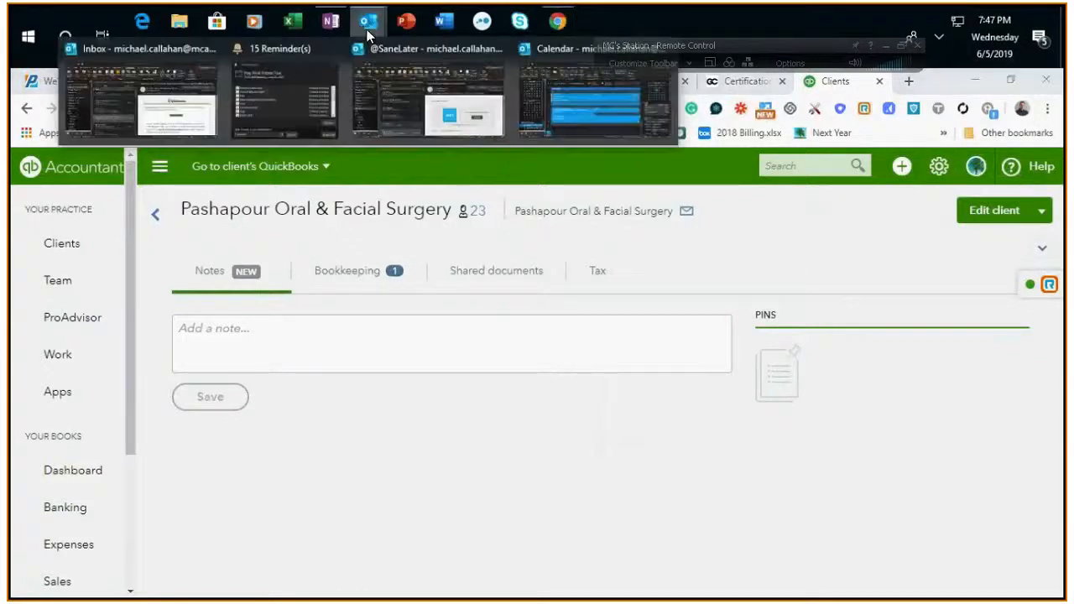
{"action": "mouse_move", "coordinate": [534, 93]}
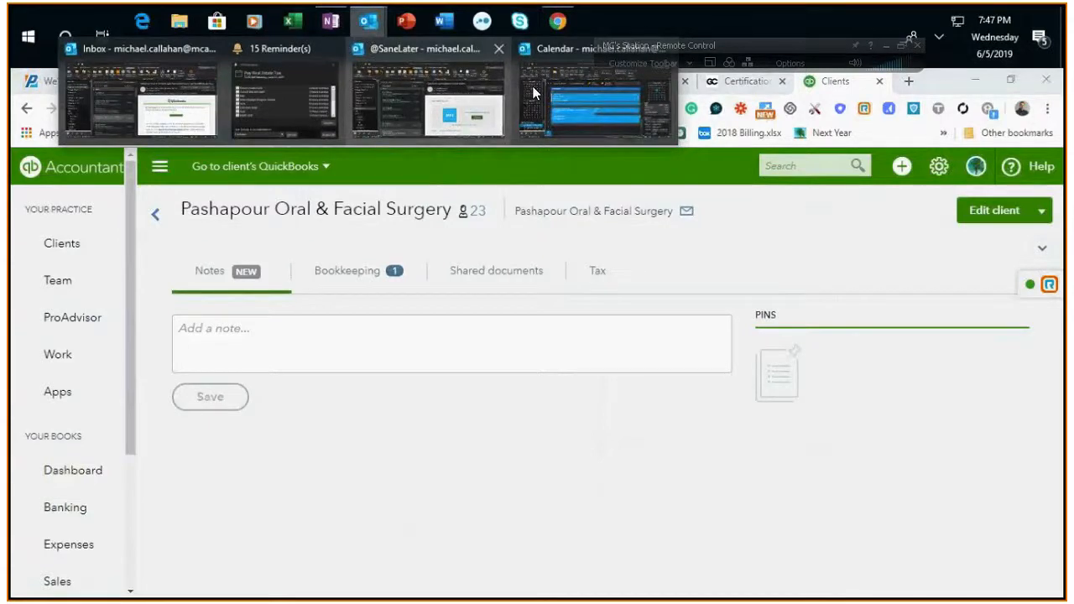